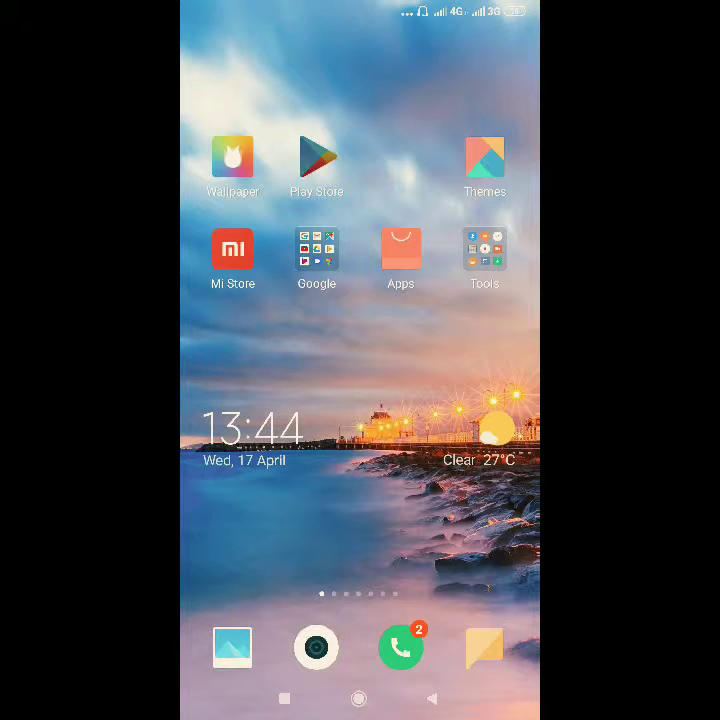
Step: Rerun the 'animated text' Play Store search and open the installed Animated Text app
left_click(316, 155)
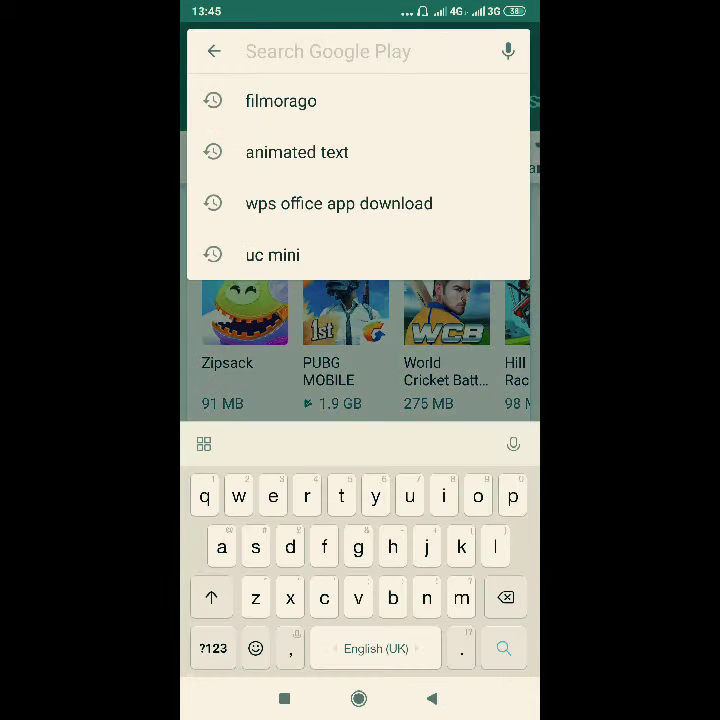
left_click(296, 152)
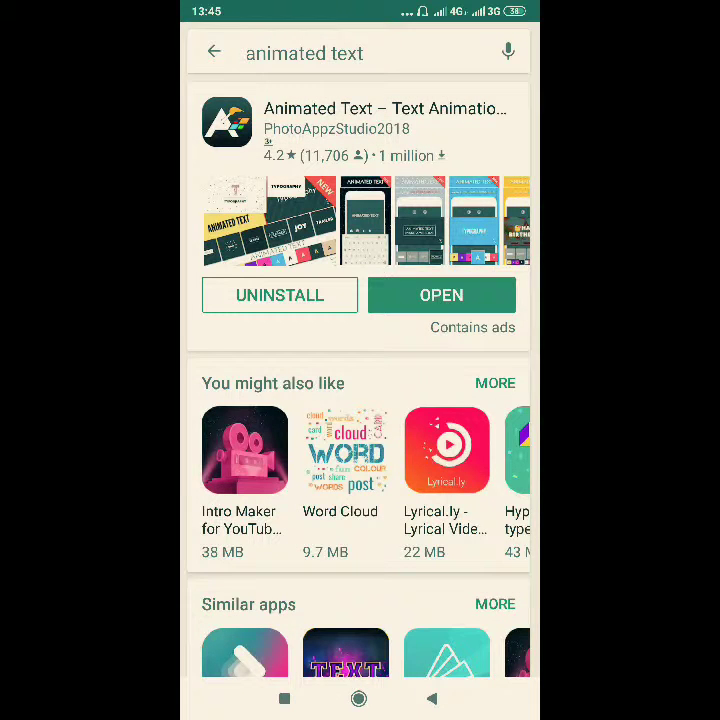
left_click(441, 295)
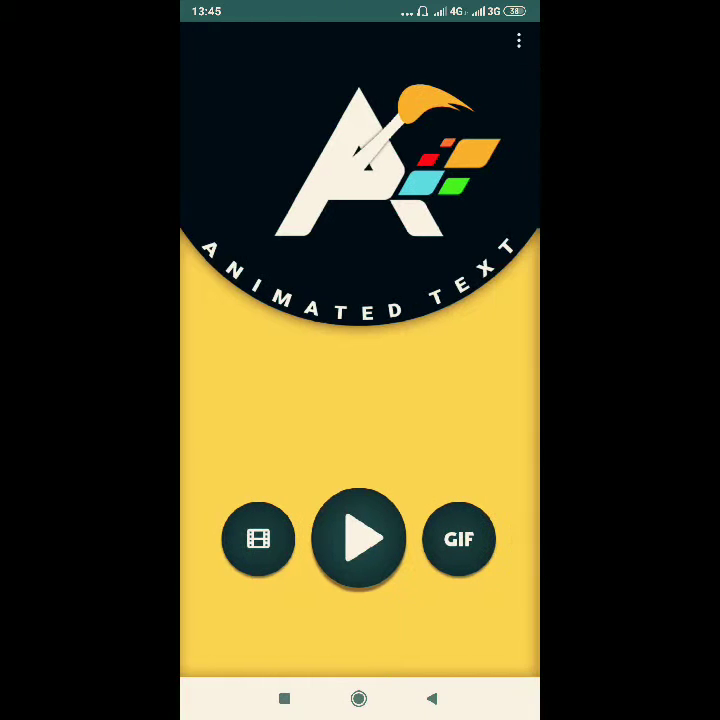
Step: Create a new animation with the text 'solutions creater'
left_click(359, 539)
type("solutions cr")
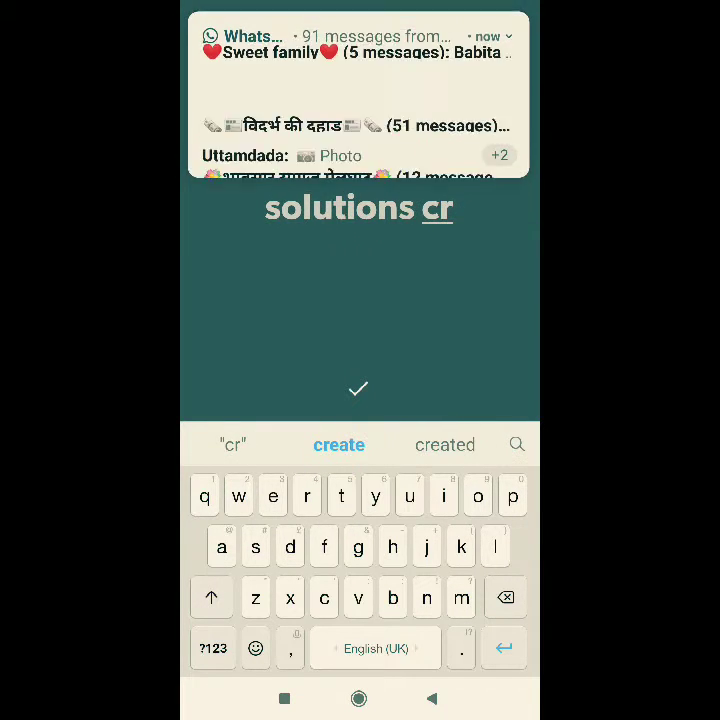
left_click(338, 444)
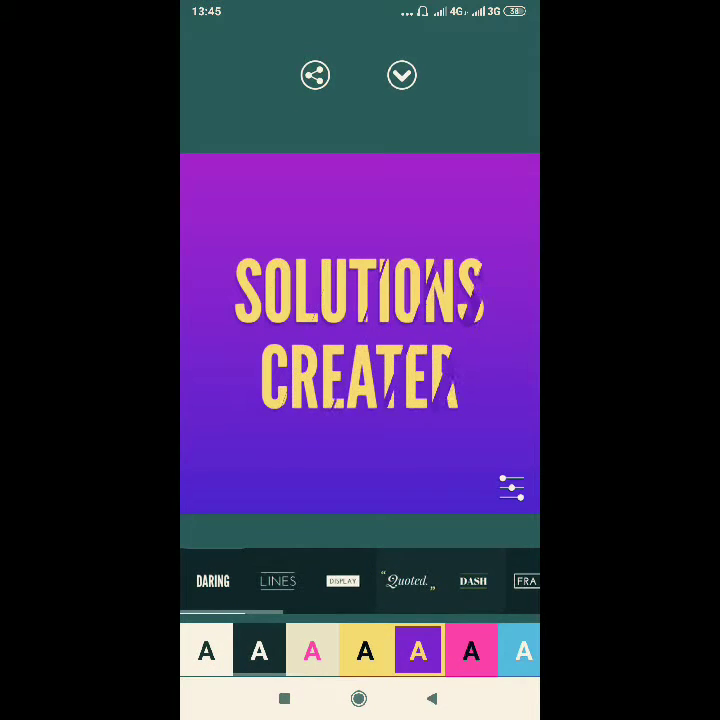
Step: Preview the DARING preset, then apply the TAG preset
left_click(212, 580)
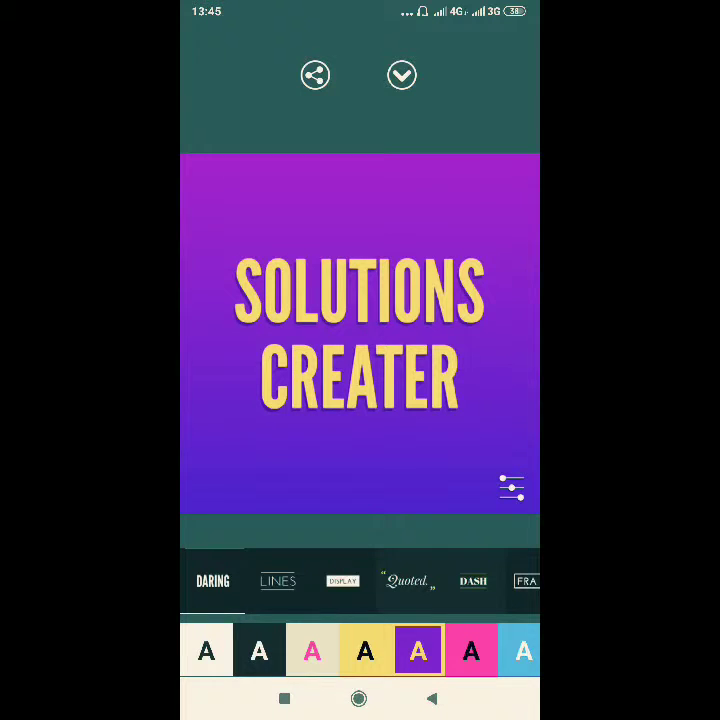
left_click(277, 580)
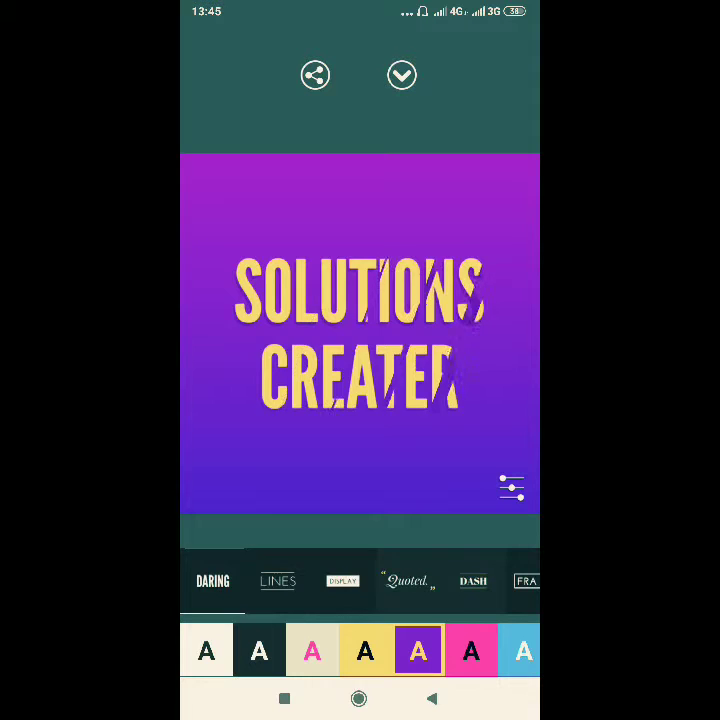
left_click(342, 581)
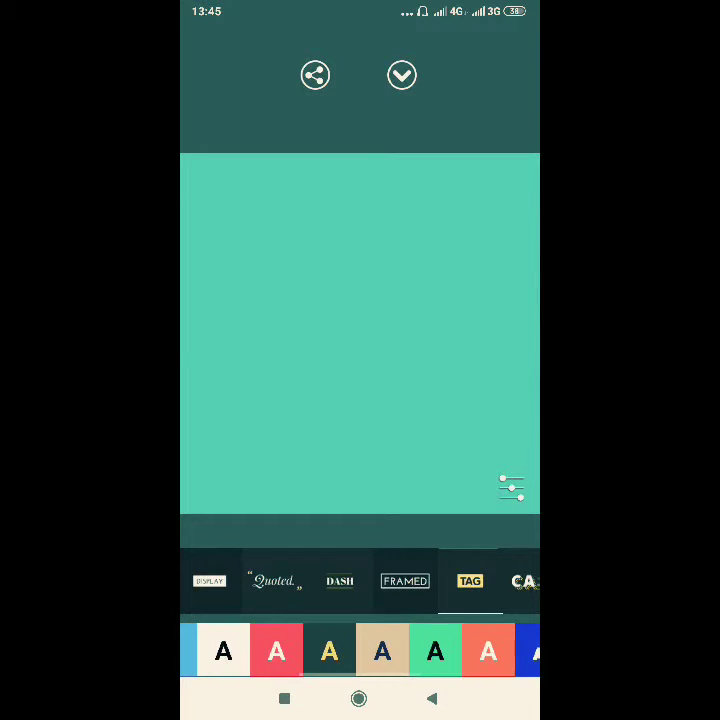
Step: Apply the dark teal colour theme and set the video size to 1080p
left_click(329, 651)
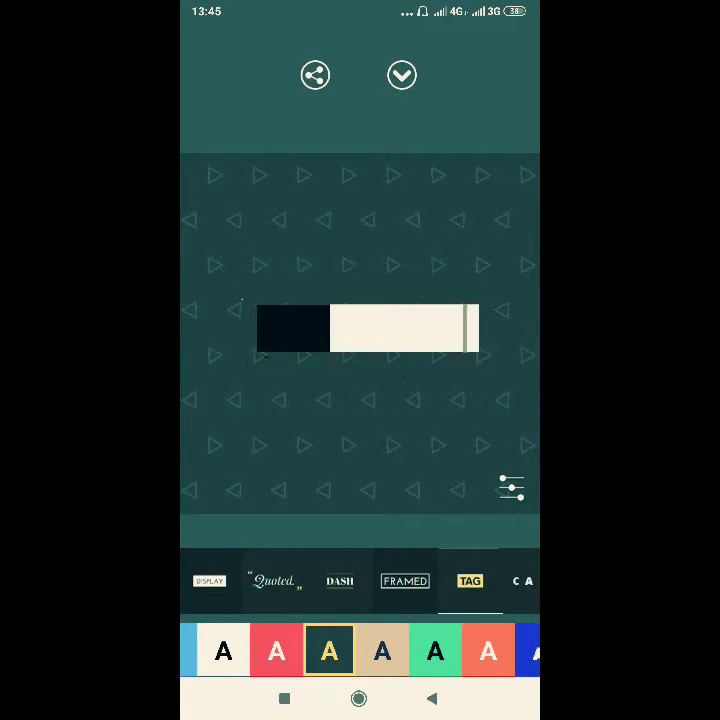
left_click(512, 489)
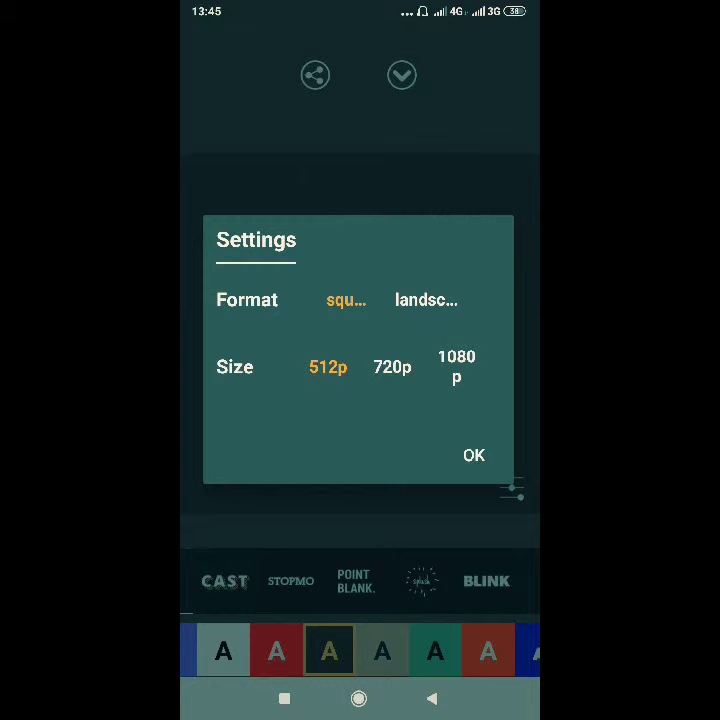
left_click(457, 367)
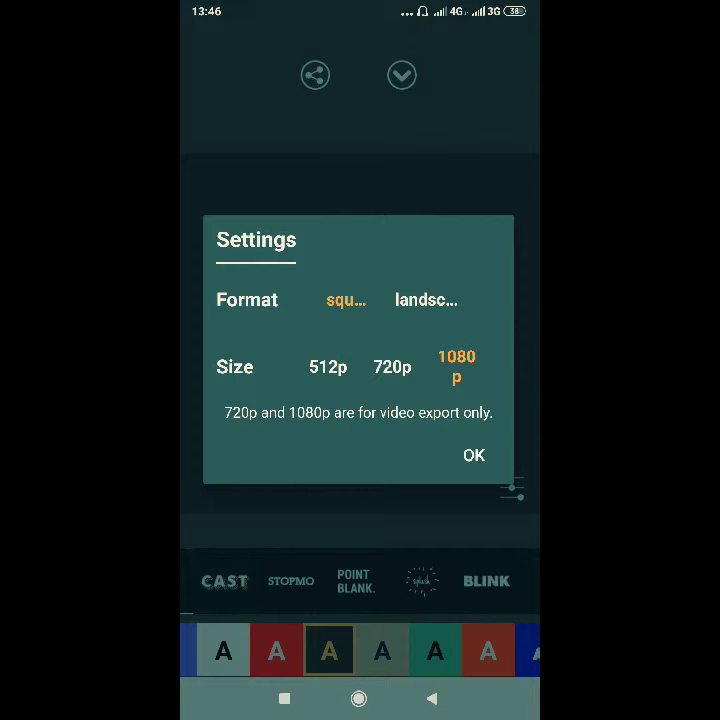
left_click(473, 455)
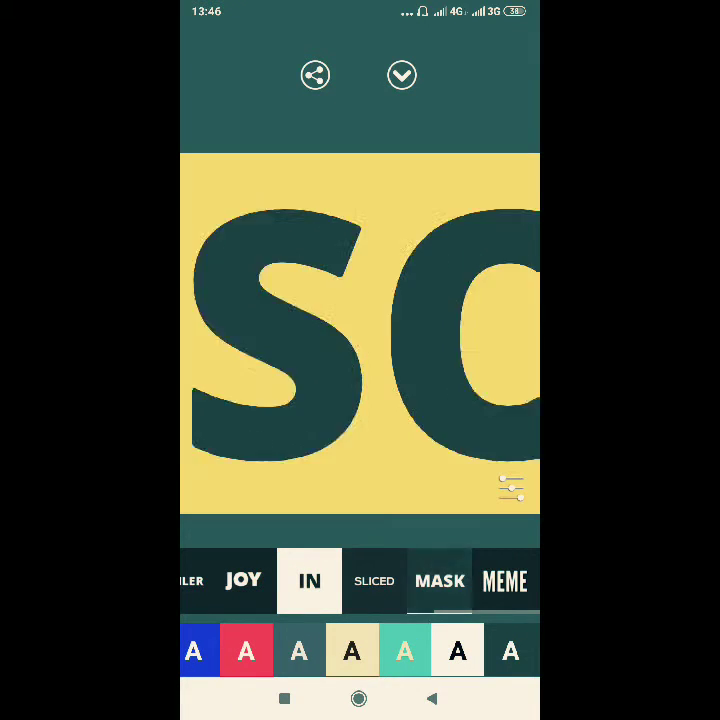
Step: Preview the IN preset and toggle between IN and OUT, ending on OUT
left_click(439, 580)
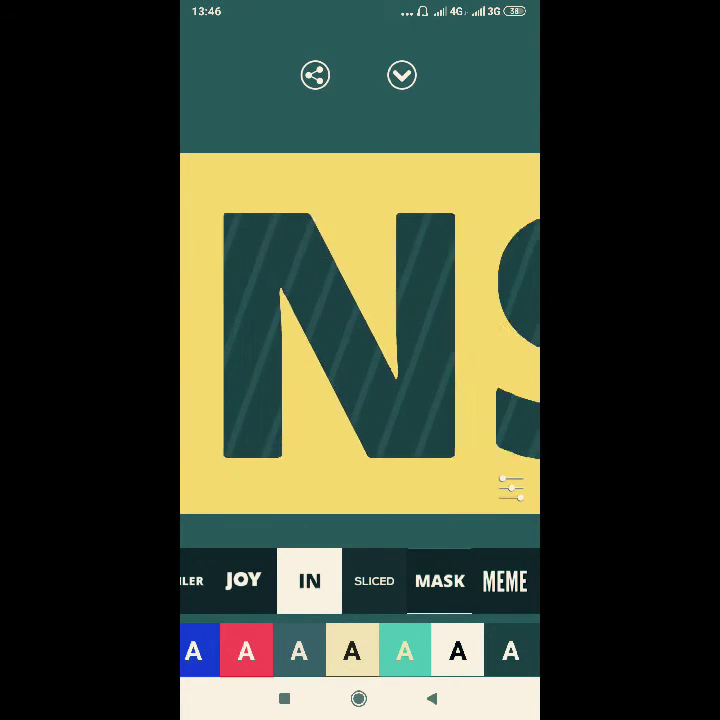
left_click(309, 581)
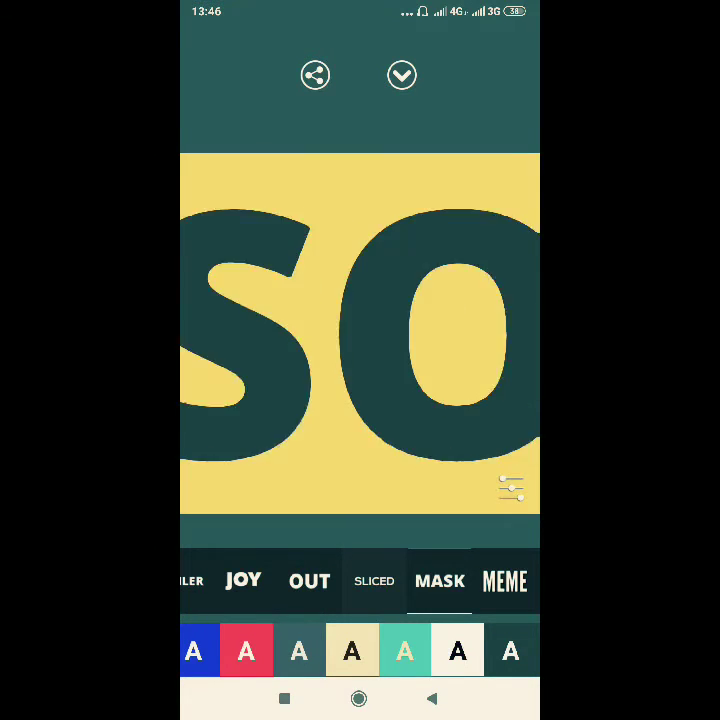
left_click(309, 581)
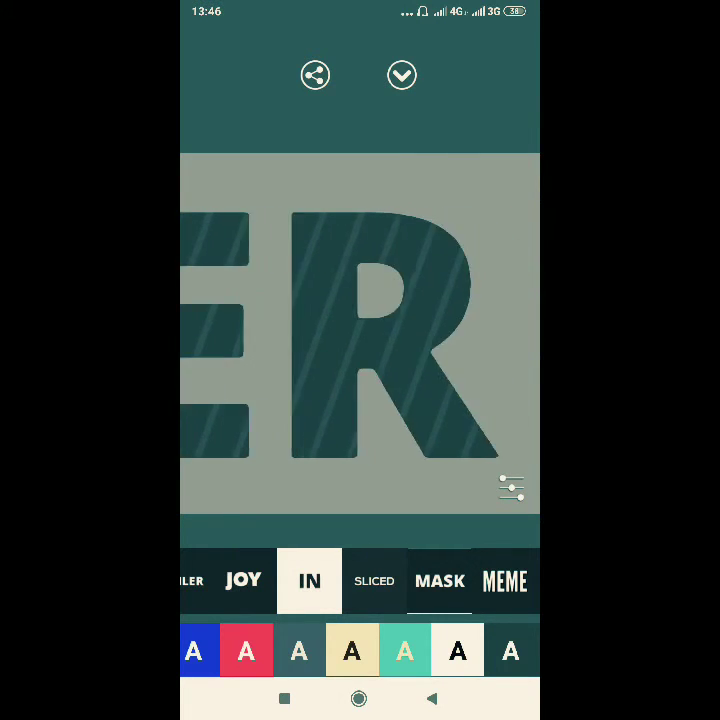
left_click(309, 581)
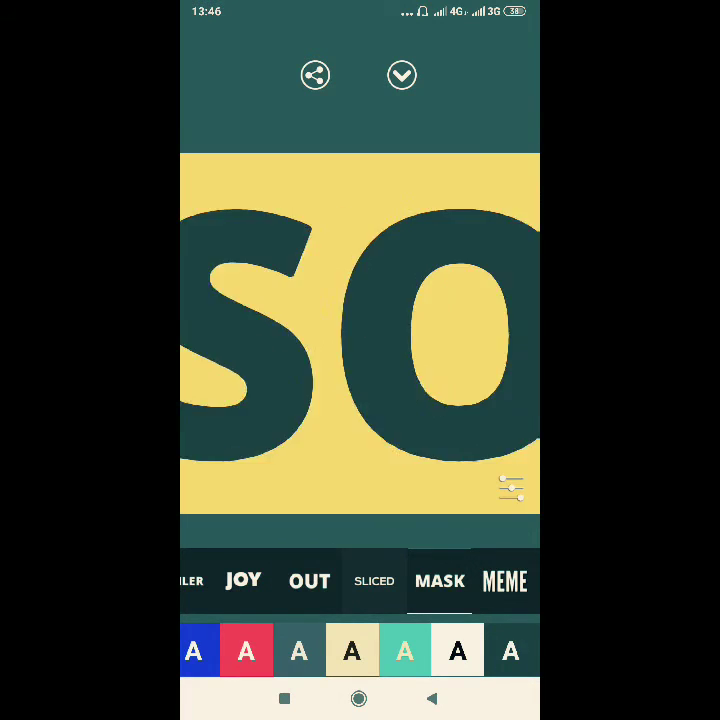